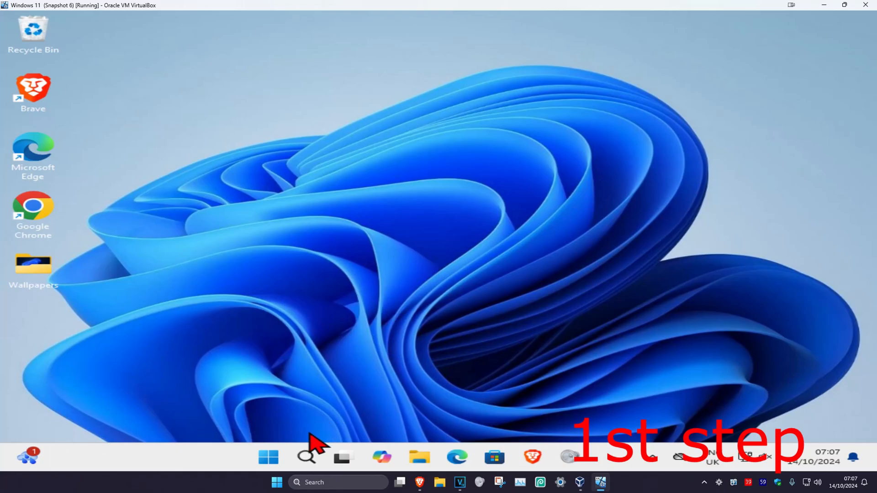
# Step: Launch File Explorer from search and show This PC with Local Disk (C:) and CD Drive (D:)
pyautogui.write('file explorer')
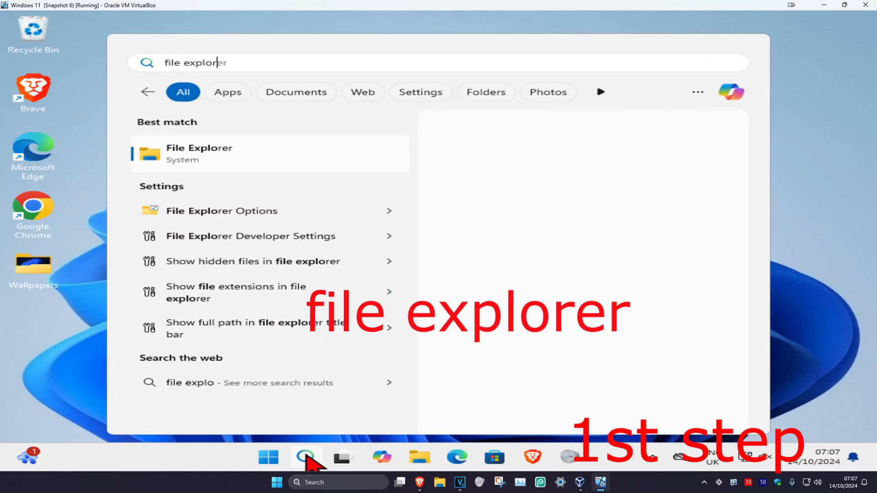
pyautogui.click(198, 153)
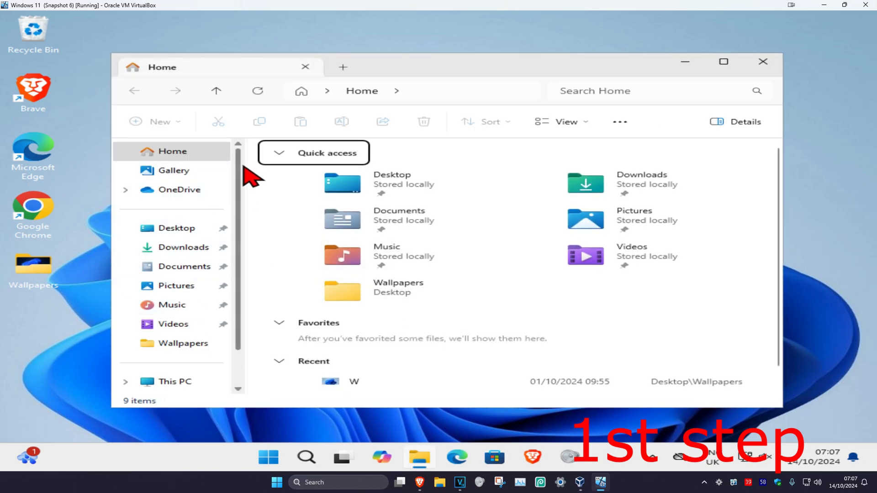
pyautogui.scroll(-3)
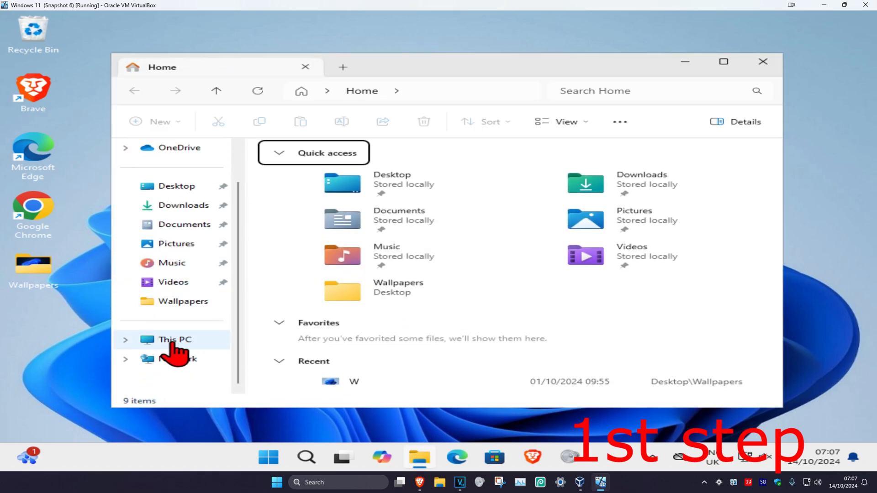
pyautogui.click(175, 339)
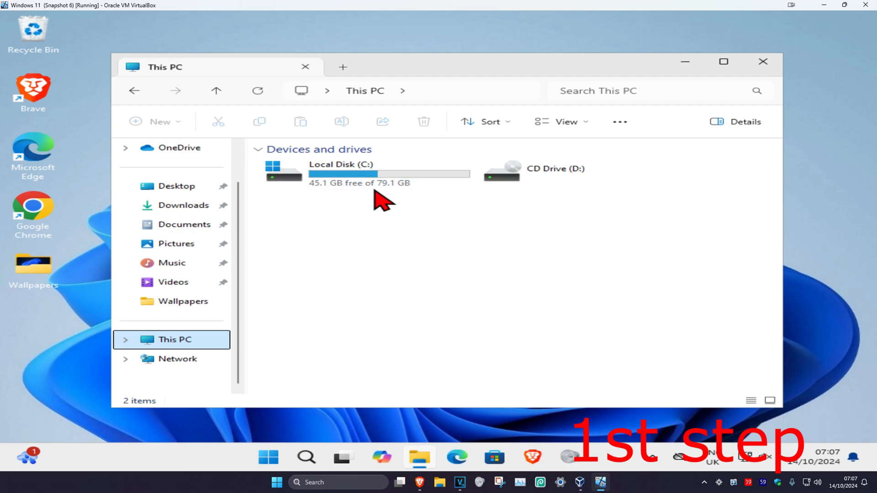
# Step: Bring up the permission editor for Local Disk (C:) from its Properties Security settings
pyautogui.rightClick(340, 174)
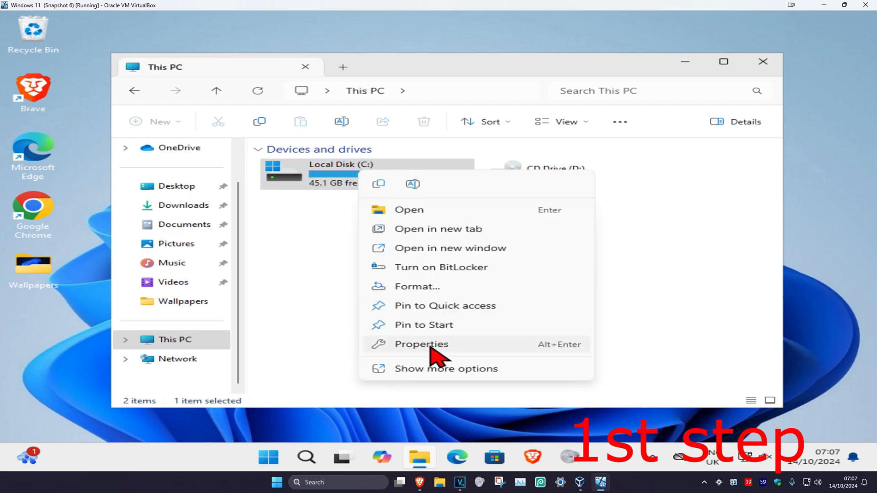
pyautogui.click(420, 344)
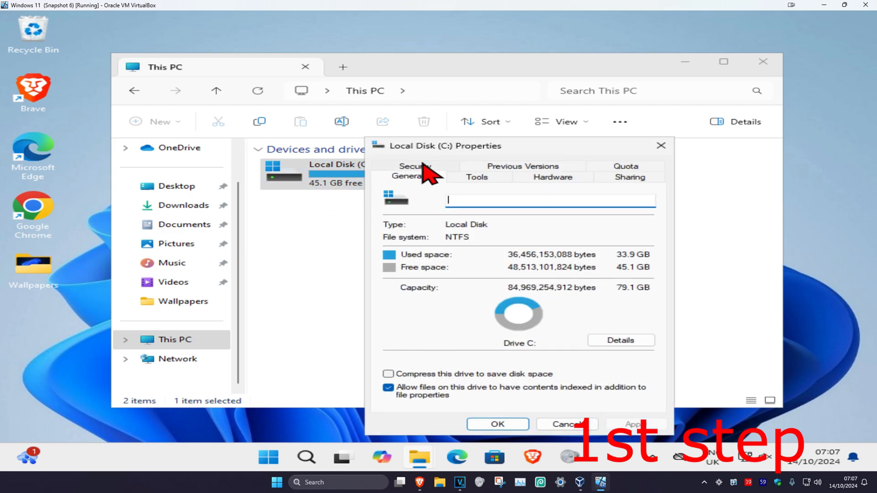
pyautogui.click(415, 167)
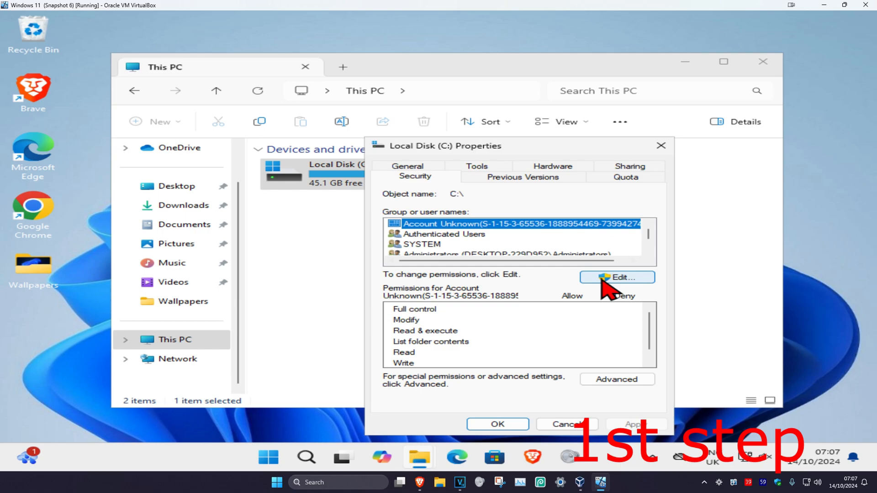
pyautogui.click(617, 278)
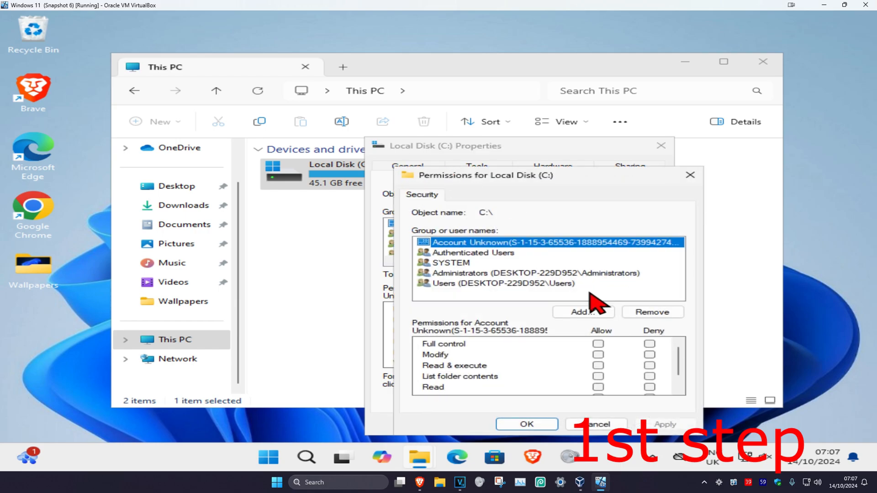
# Step: Find and add the Everyone group to Local Disk (C:)'s permission list via advanced user search
pyautogui.click(579, 312)
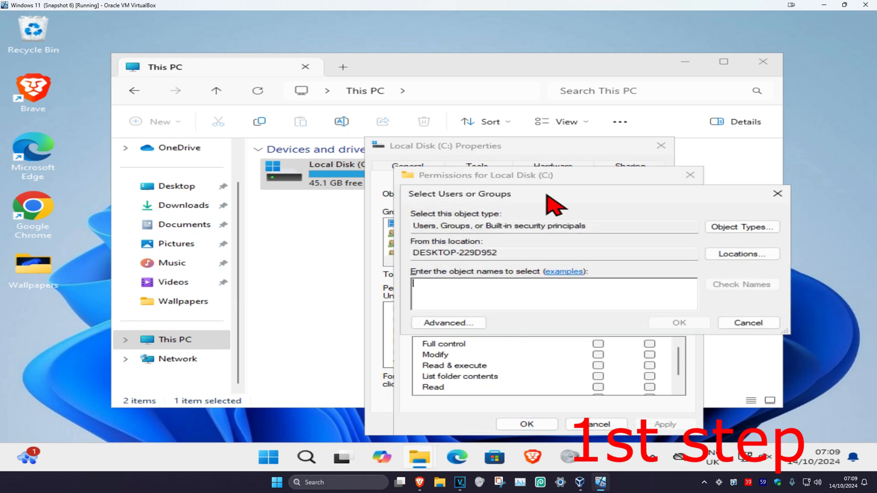
pyautogui.click(448, 322)
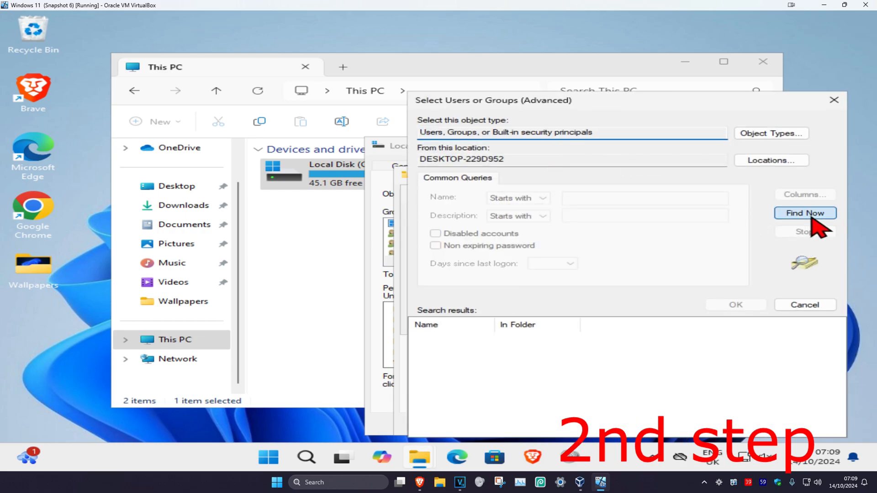
pyautogui.click(804, 213)
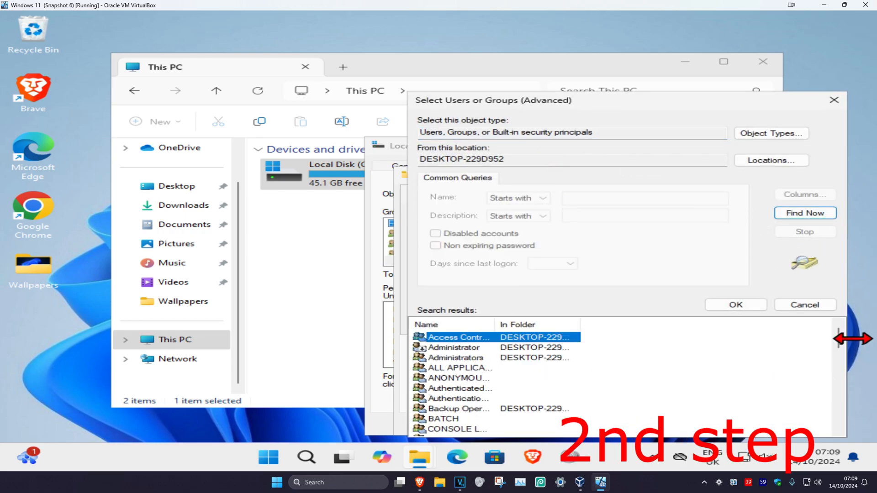
pyautogui.scroll(-3)
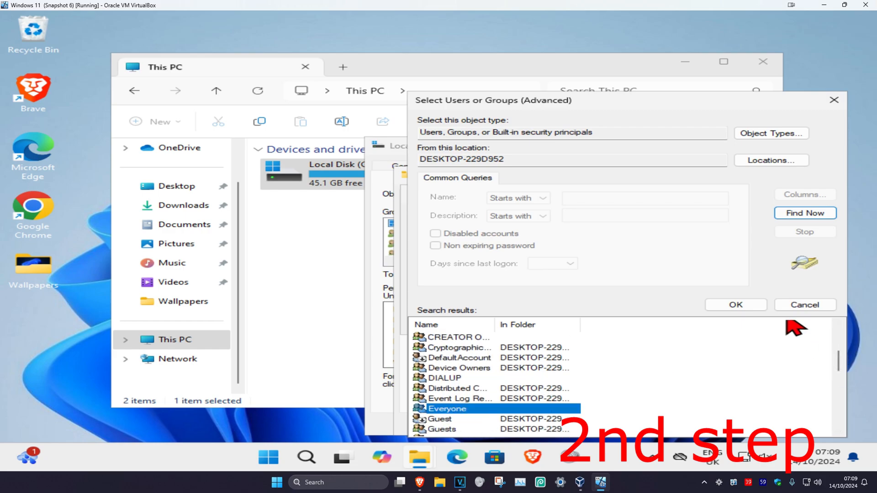
pyautogui.click(734, 305)
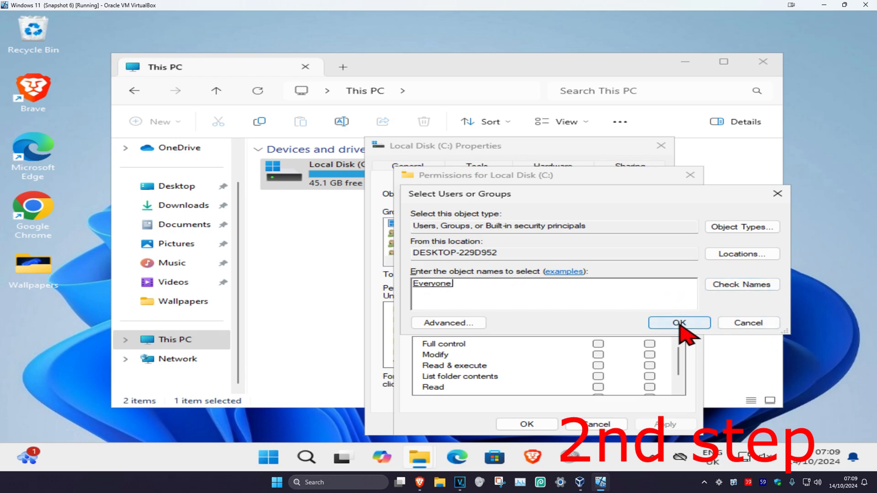
pyautogui.click(679, 323)
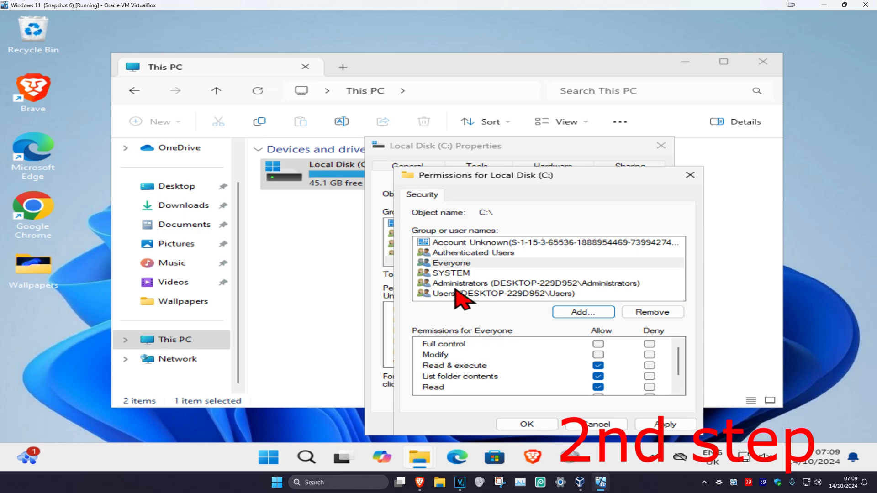
# Step: Grant Everyone the Full control Allow permission, not yet applied
pyautogui.click(450, 263)
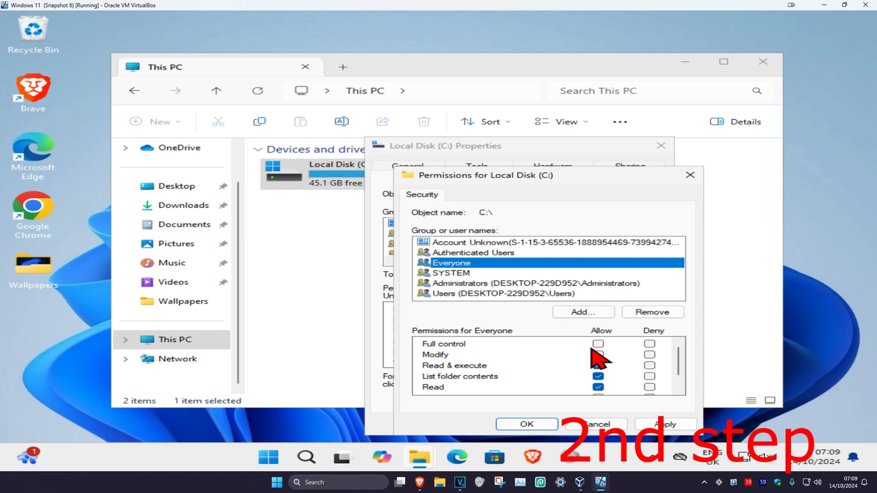
pyautogui.click(598, 344)
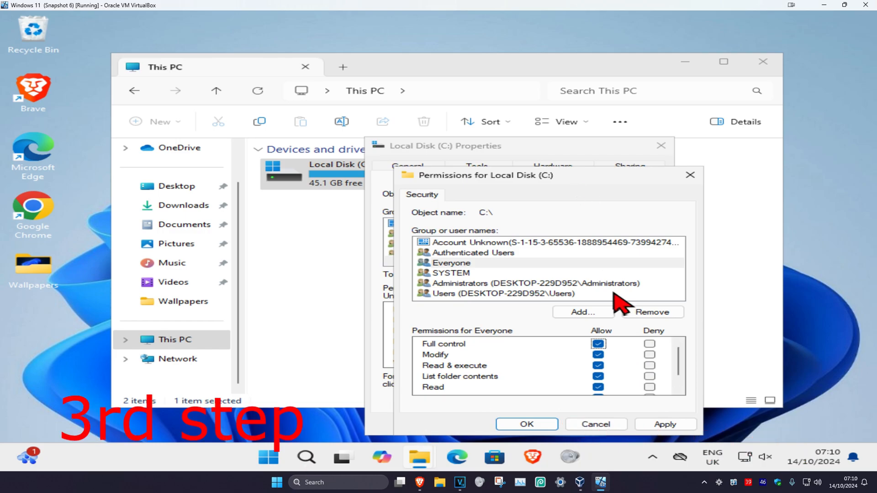
# Step: Apply the permissions, confirm the startup-disk warning and continue past locked DumpStack.log.tmp, pagefile.sys, Program Files and swapfile.sys
pyautogui.click(664, 424)
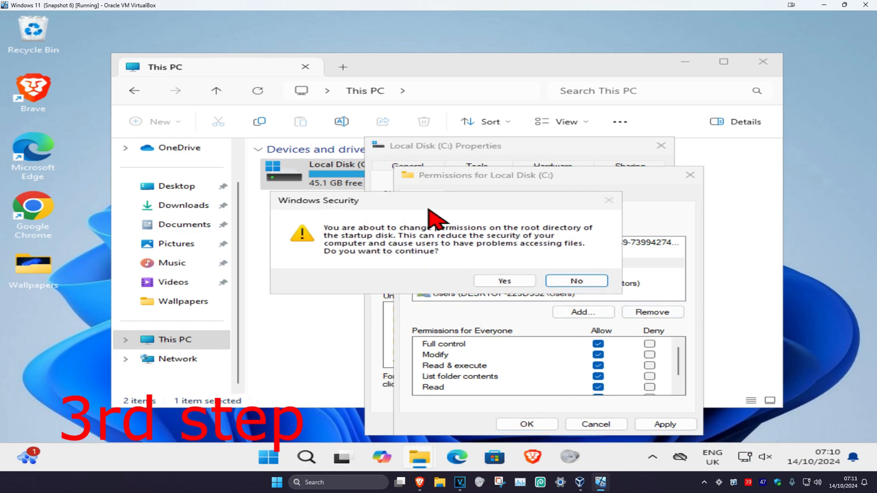
pyautogui.click(502, 280)
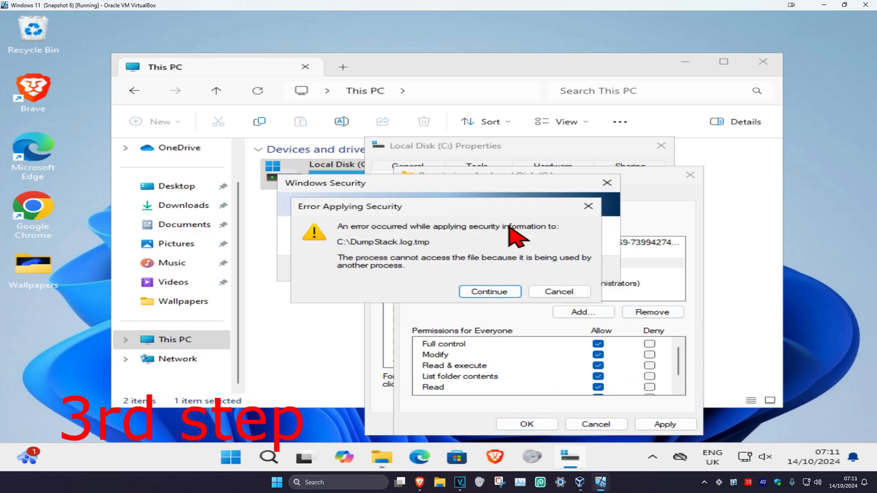
pyautogui.click(488, 291)
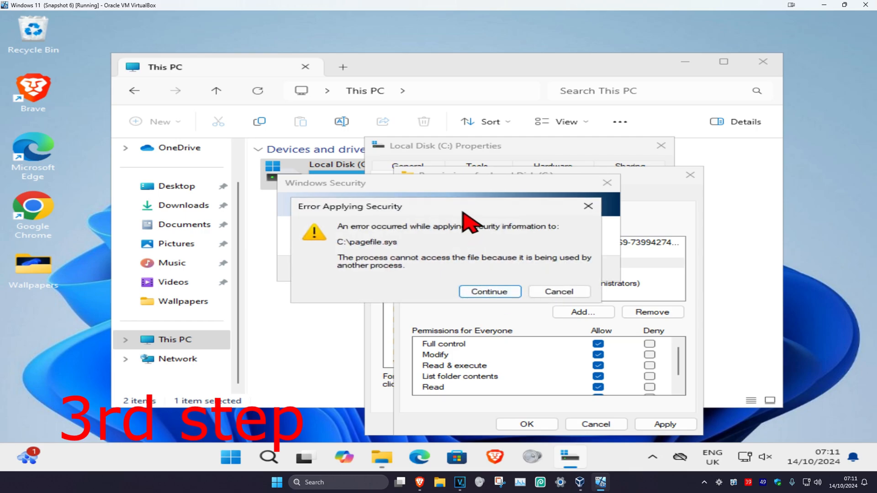
pyautogui.click(488, 292)
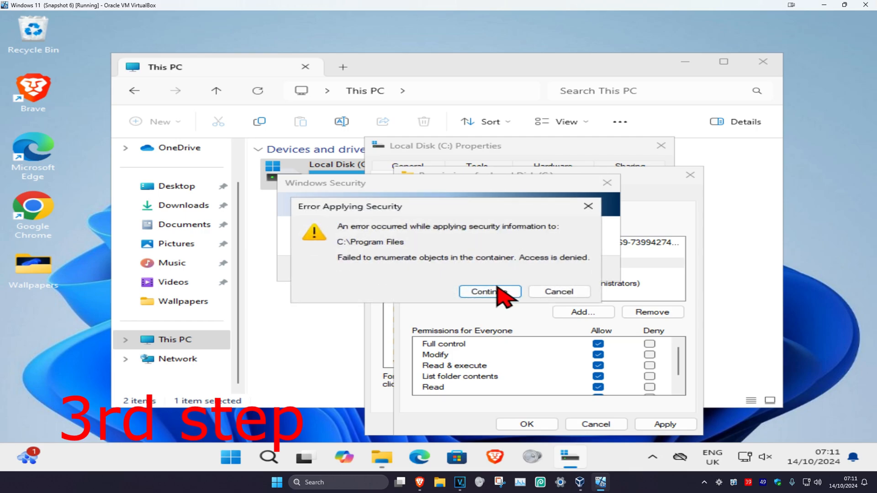
pyautogui.click(489, 291)
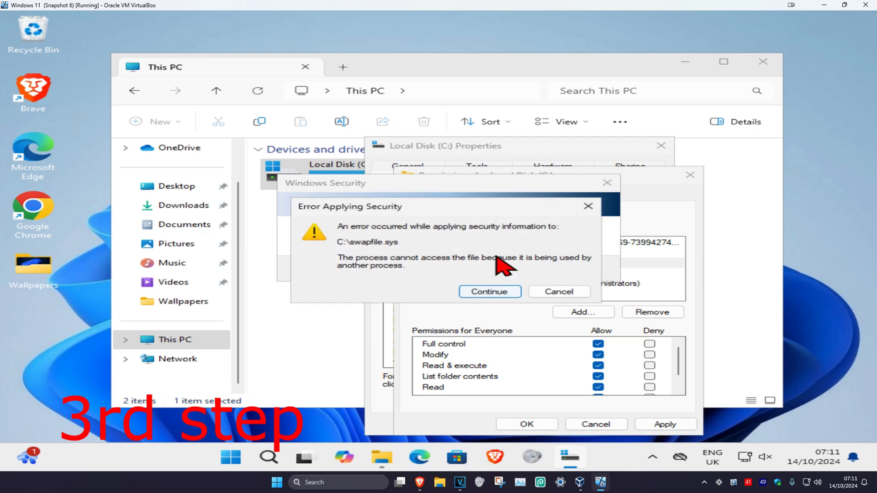
pyautogui.click(487, 291)
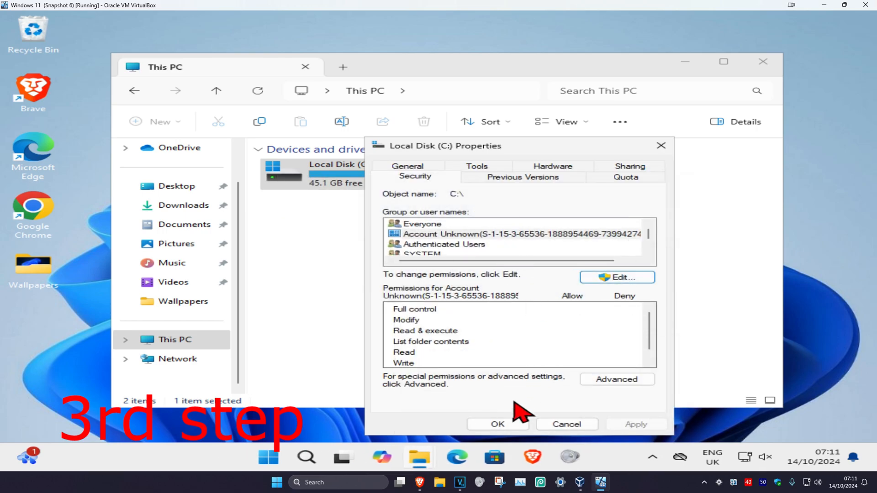
# Step: Close the Local Disk (C:) Properties, returning to the This PC drive list
pyautogui.click(497, 423)
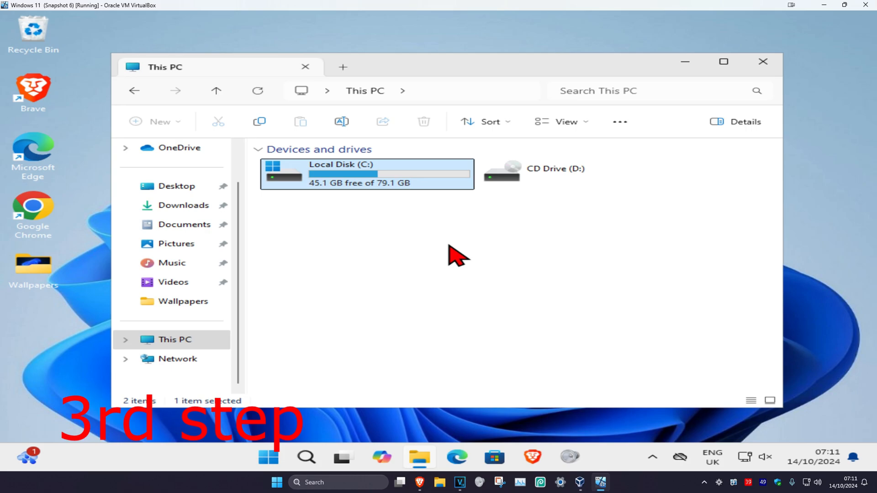
pyautogui.moveTo(400, 240)
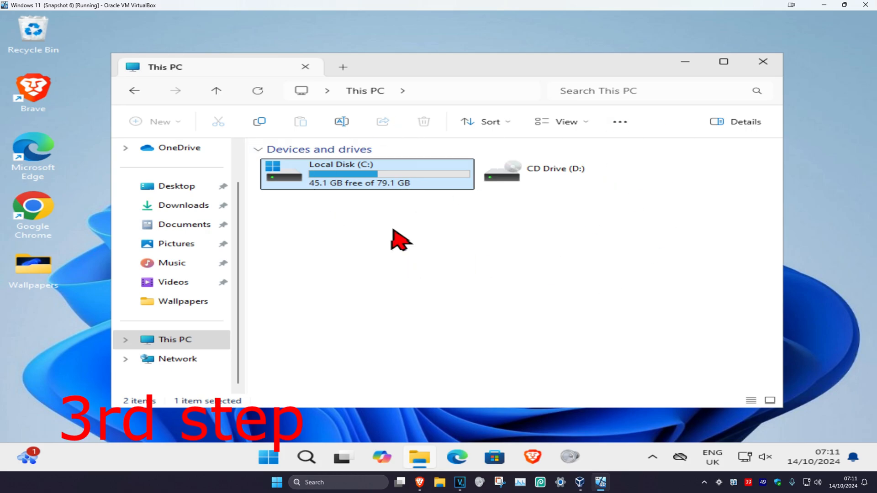